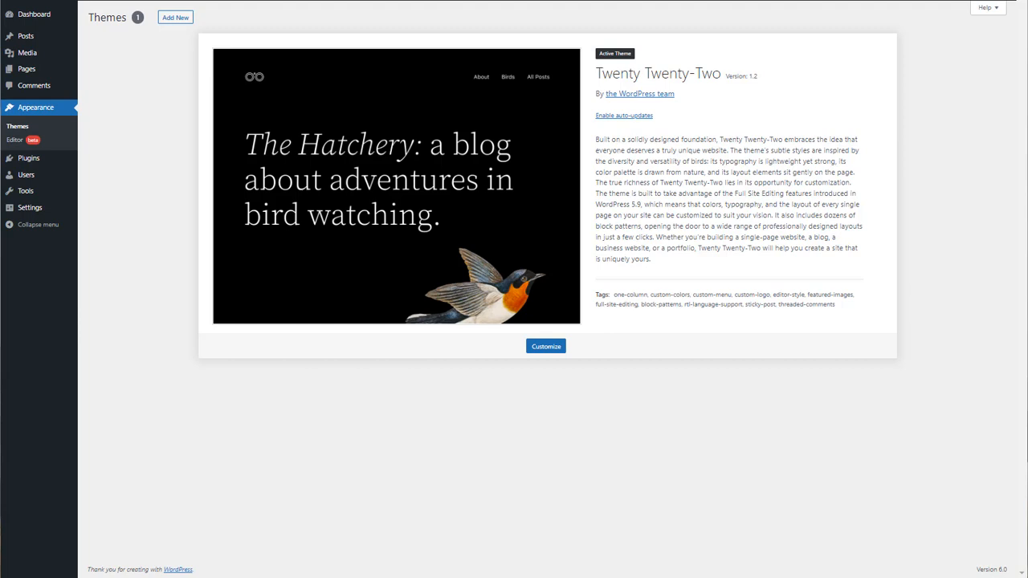
pyautogui.moveTo(522, 262)
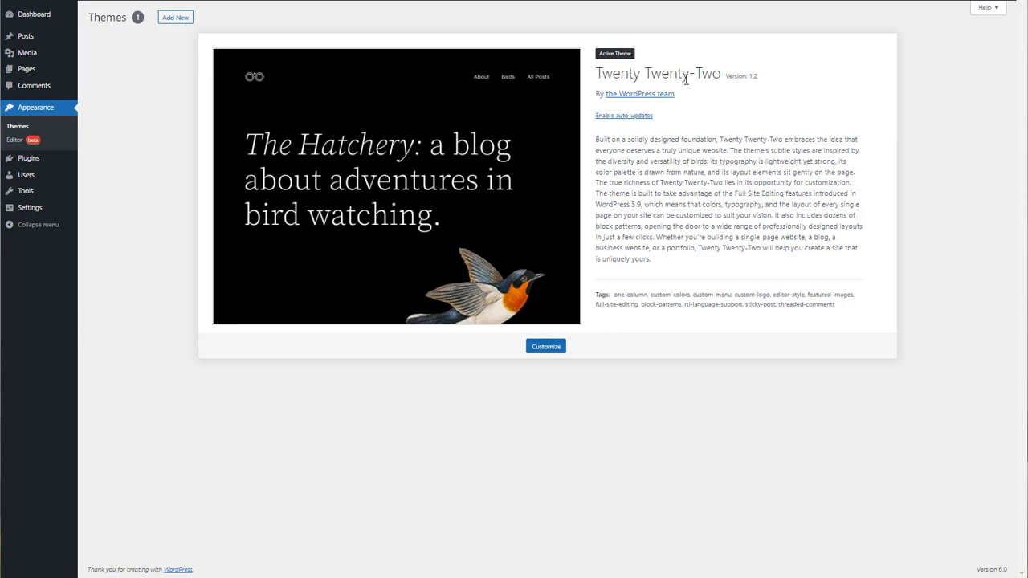
pyautogui.moveTo(28, 158)
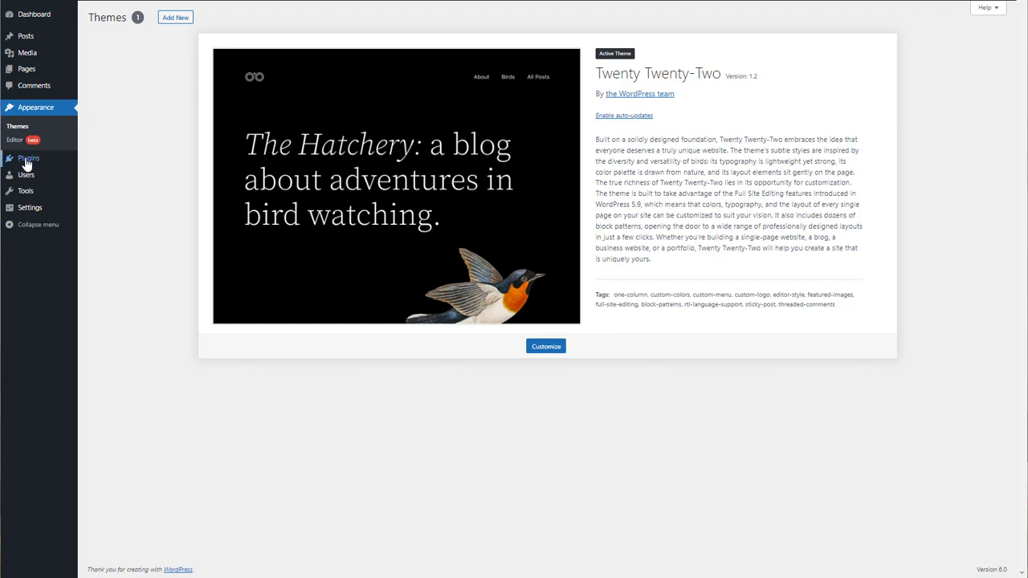
# Step: Search plugins for 'kubio', then install and activate Kubio Page Builder
pyautogui.click(28, 157)
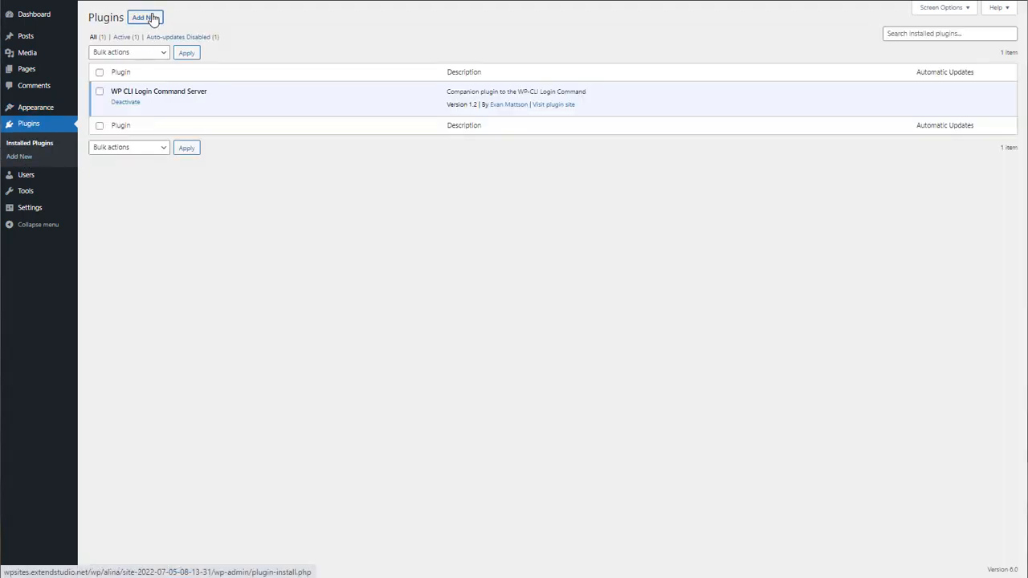
pyautogui.click(144, 18)
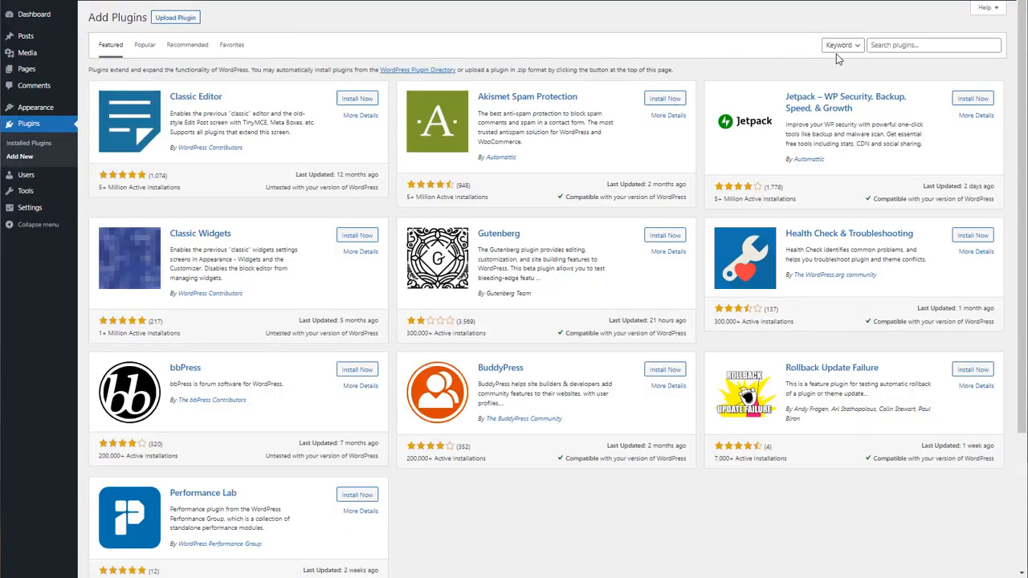
pyautogui.write('kubio')
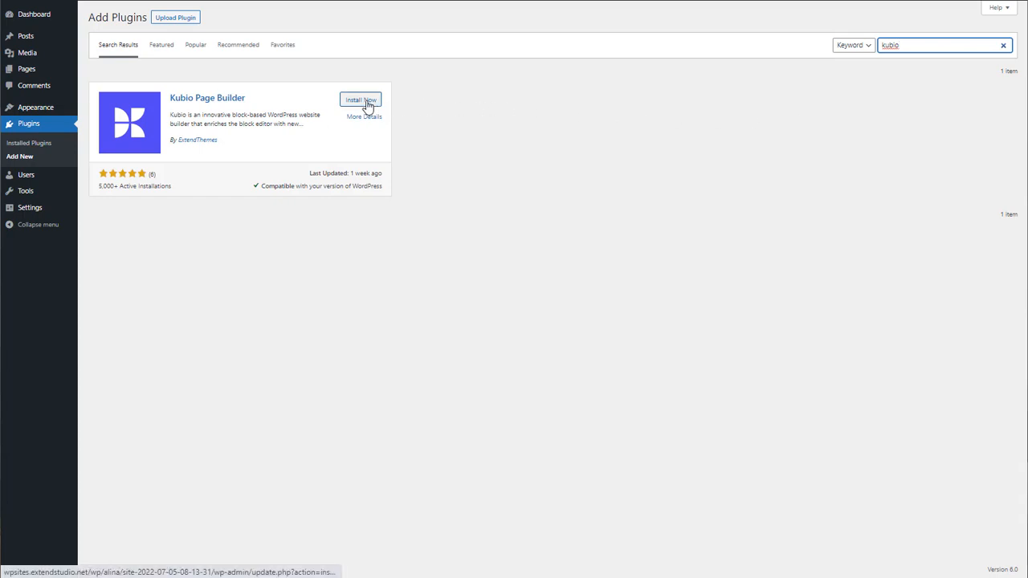
pyautogui.click(360, 99)
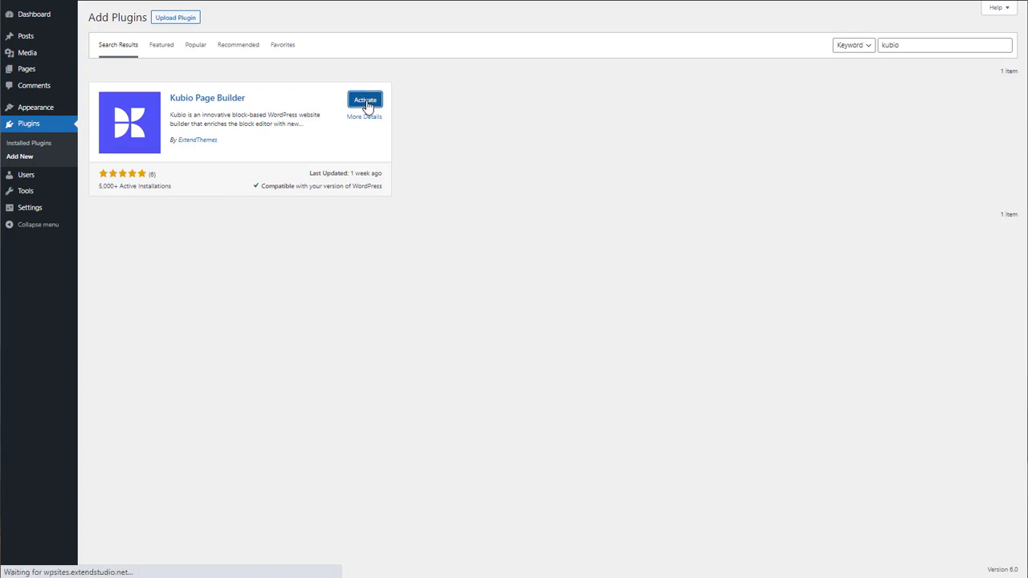
pyautogui.click(364, 99)
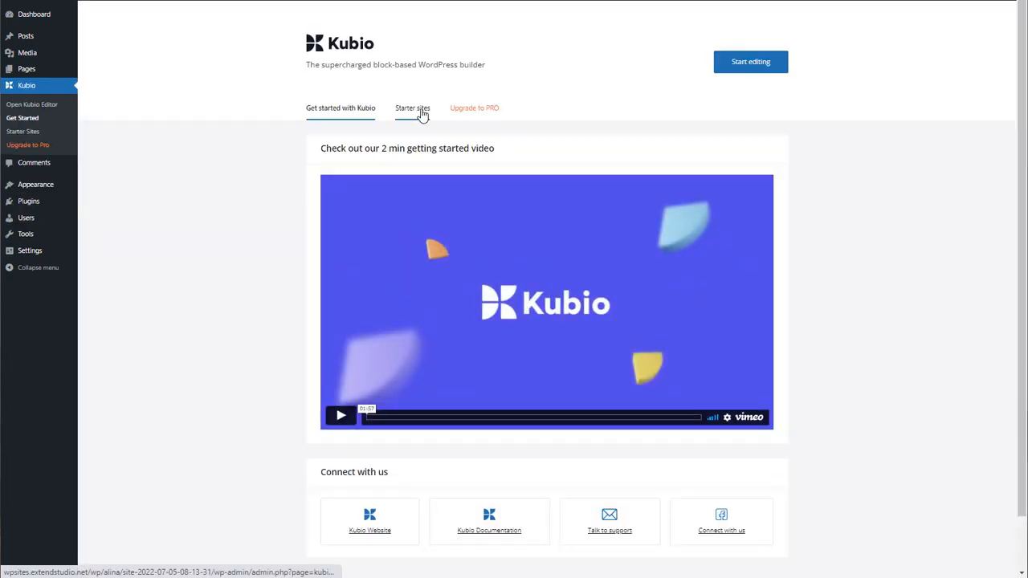
# Step: Scroll through the designs on Kubio's Starter sites tab
pyautogui.click(411, 108)
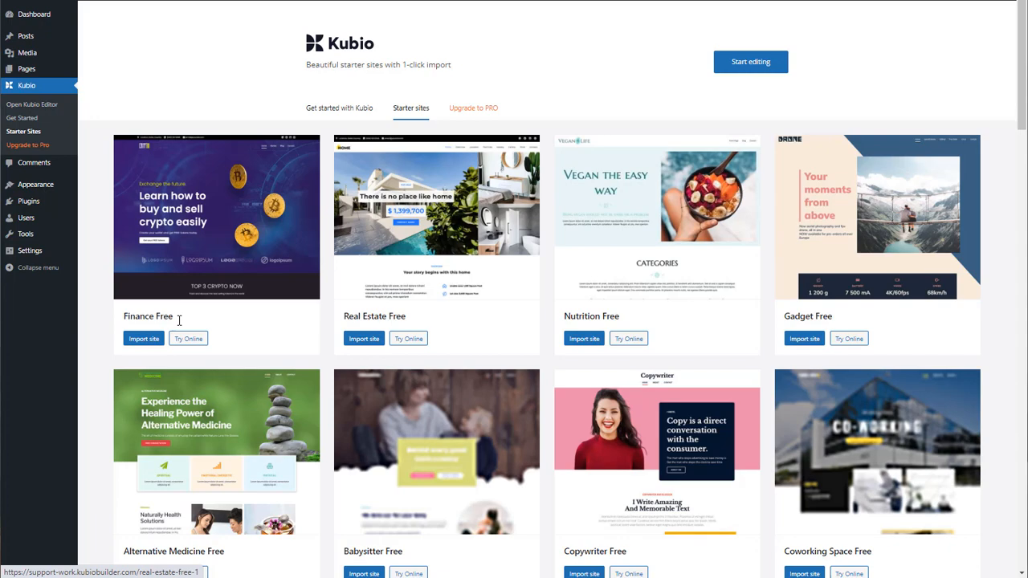
pyautogui.scroll(-3)
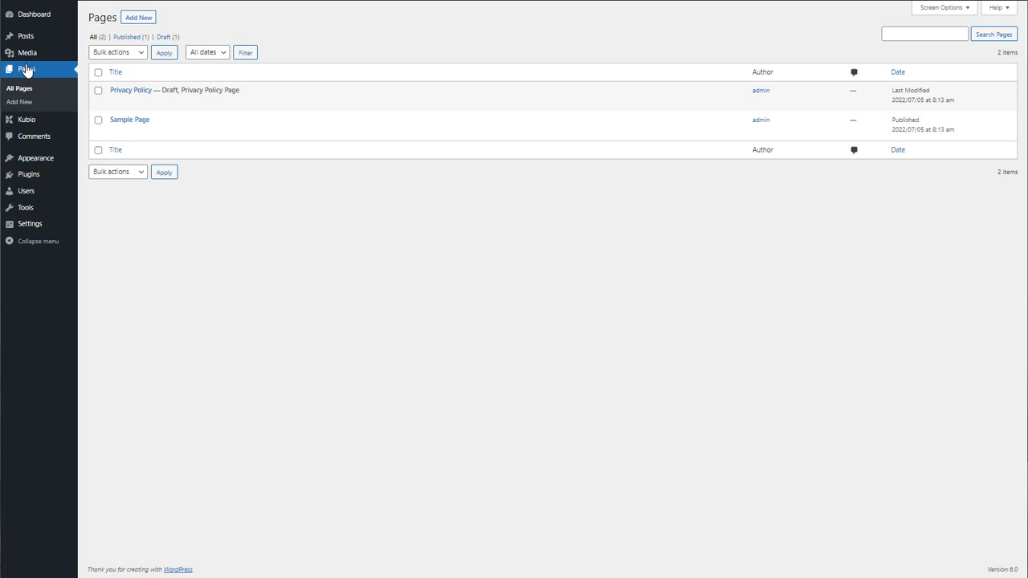
pyautogui.moveTo(36, 159)
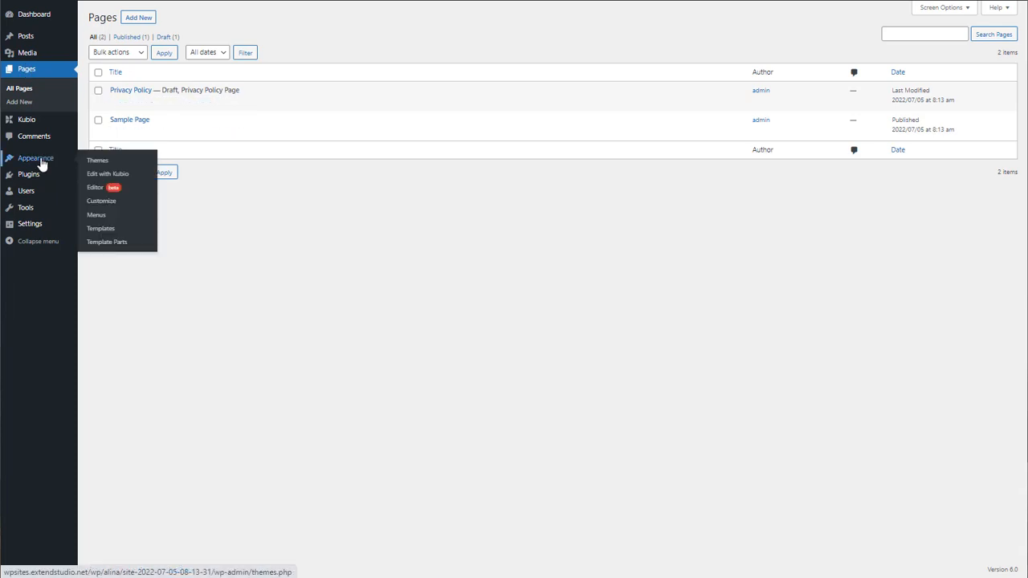
# Step: Go to Appearance > Themes from the admin sidebar
pyautogui.click(97, 159)
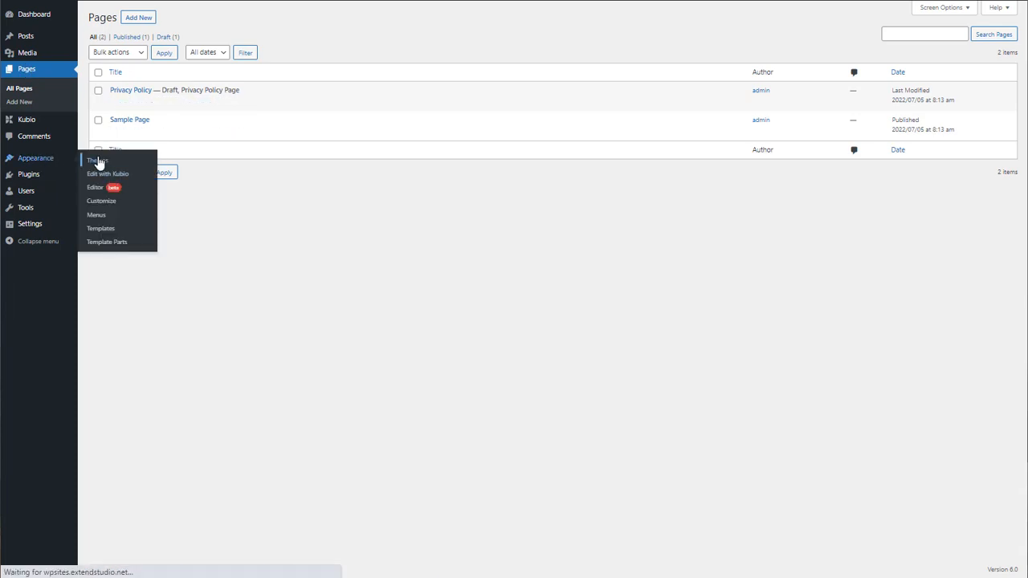
pyautogui.click(95, 160)
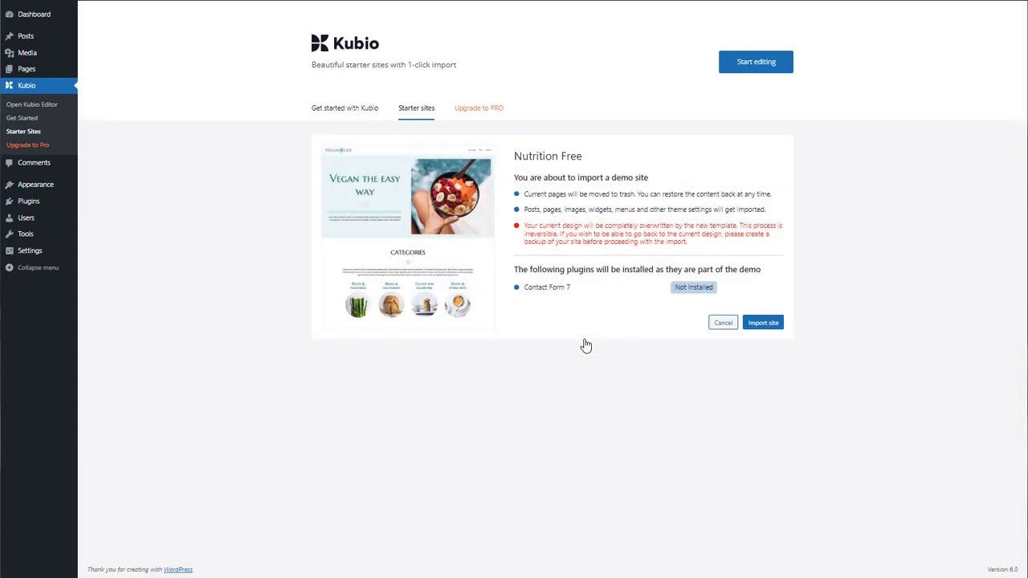
# Step: Import the Nutrition Free starter site and start editing its front page
pyautogui.click(762, 322)
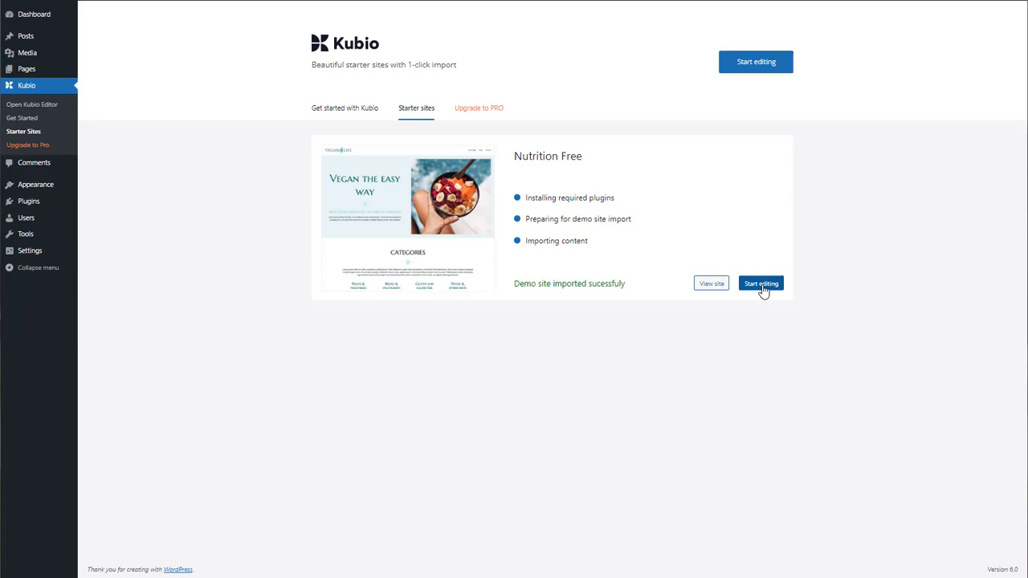
pyautogui.click(760, 284)
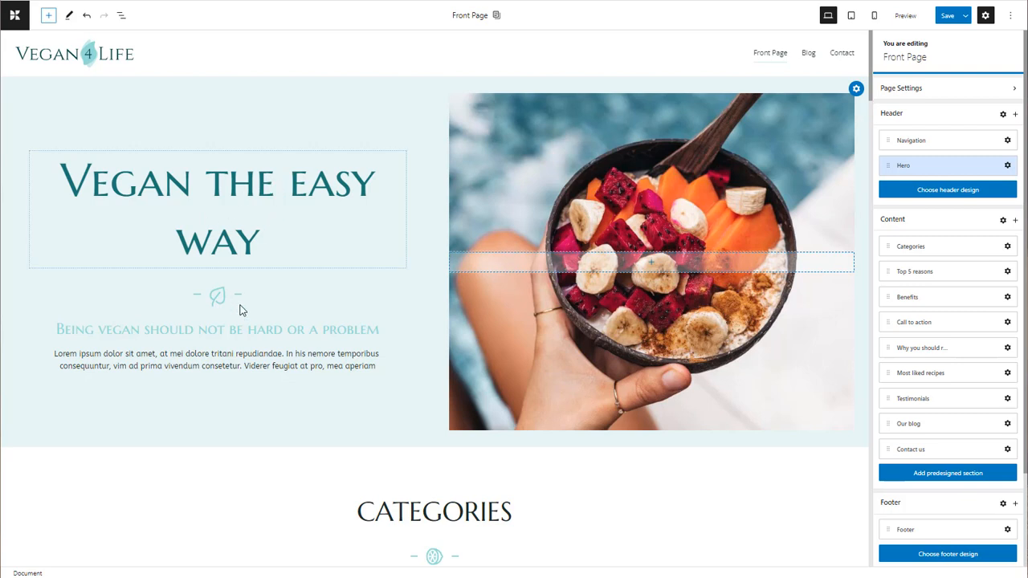
pyautogui.moveTo(221, 192)
pyautogui.write('The ')
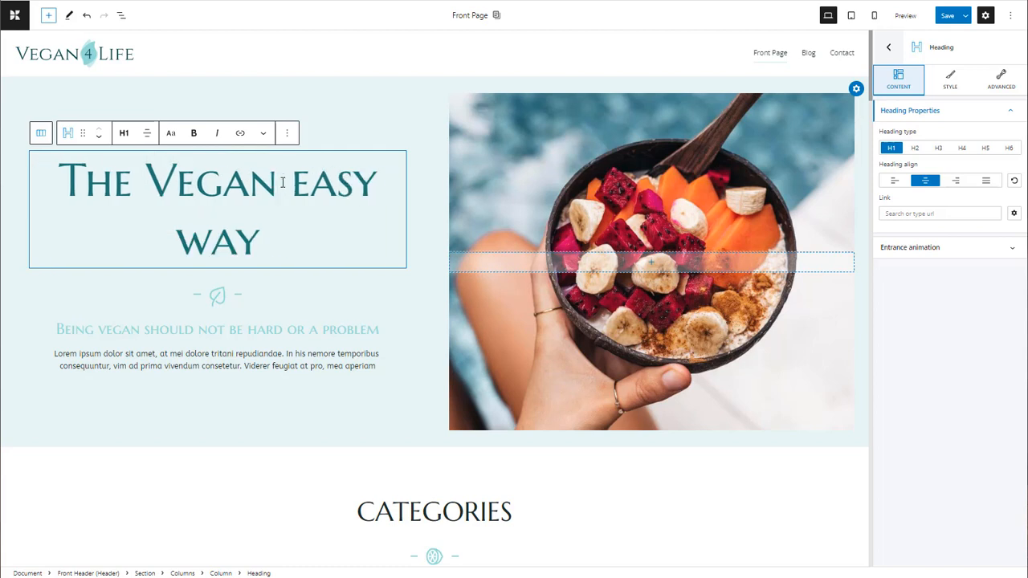
# Step: Delete 'easy' so the hero heading reads 'The Vegan way', then preview
pyautogui.press('Backspace')
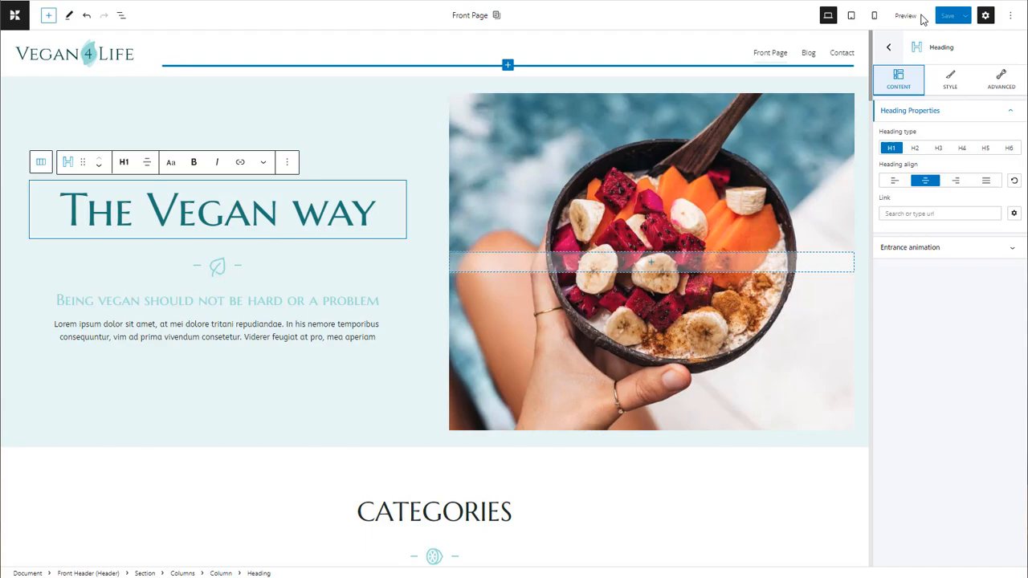
pyautogui.click(905, 15)
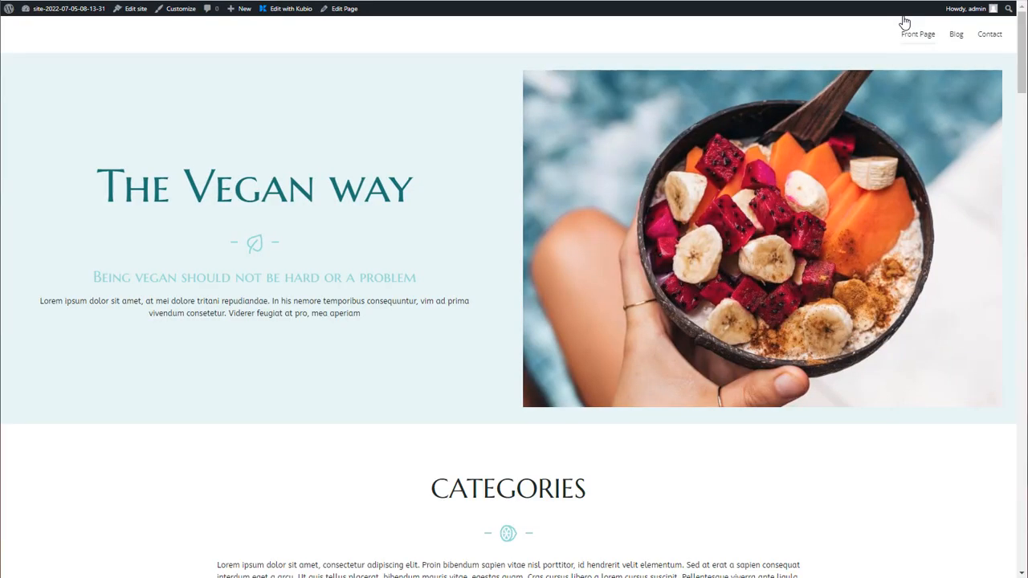
# Step: Return from the live preview to the Kubio front page editor tab
pyautogui.click(284, 9)
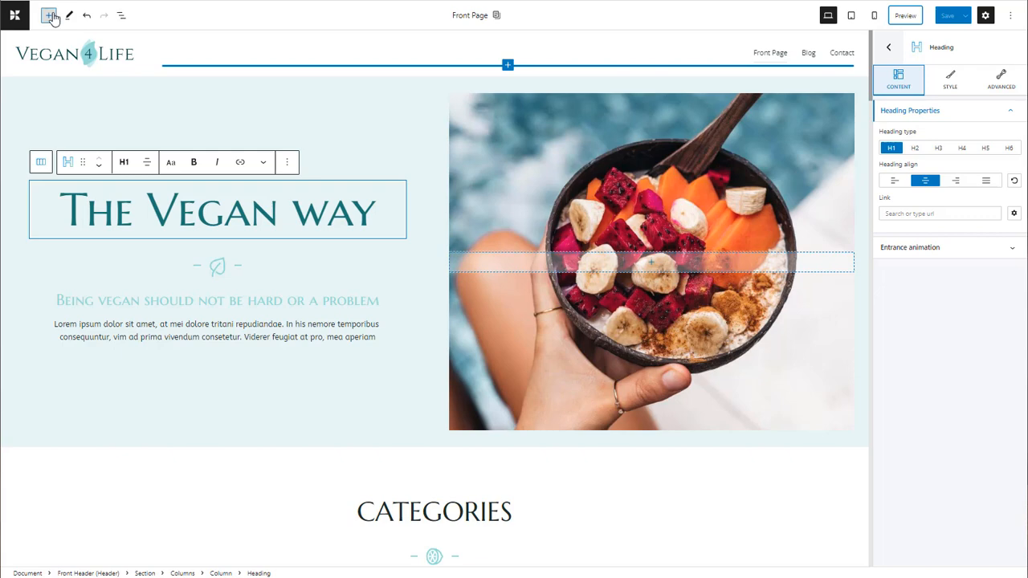
# Step: Insert a Paragraph block under the hero heading reading 'Some dummy text'
pyautogui.click(50, 15)
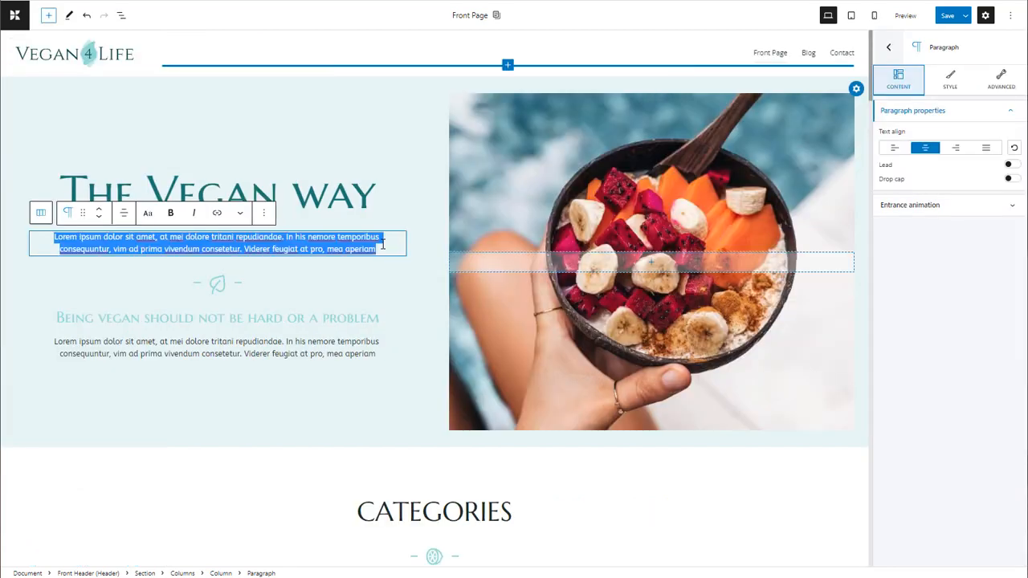
pyautogui.write('Some dummy')
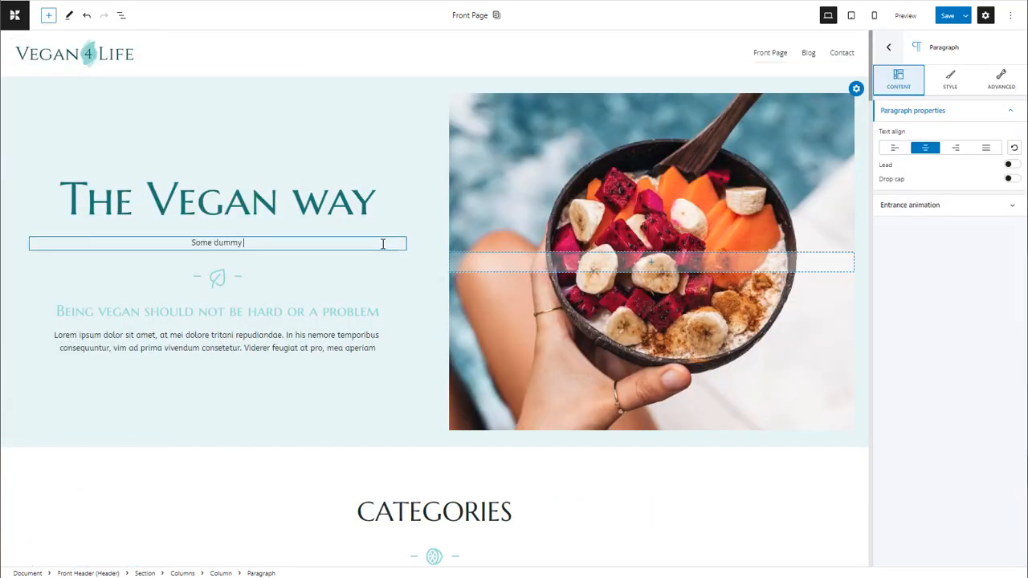
pyautogui.write('text')
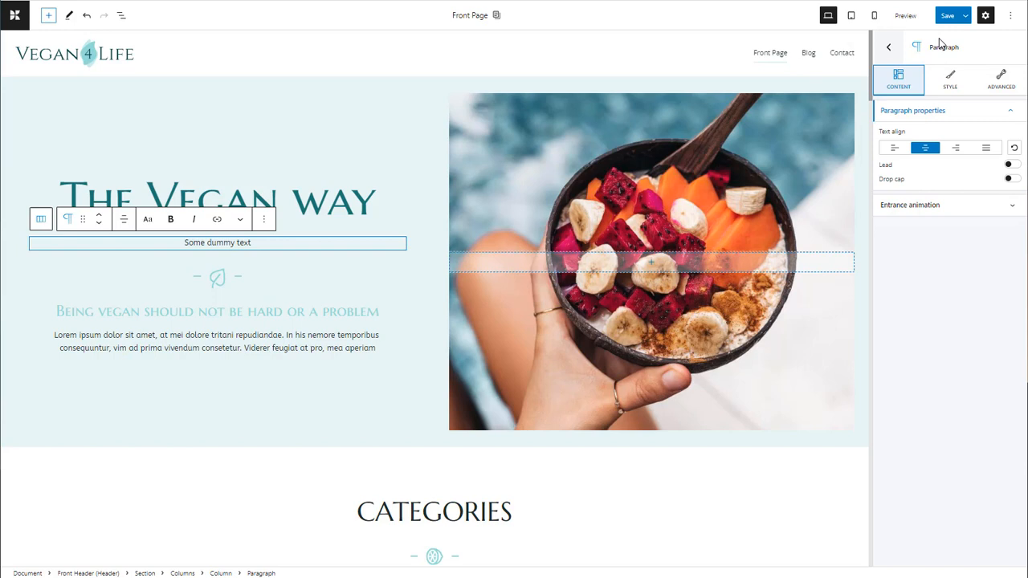
# Step: Set the paragraph's text color to the teal swatch and expand Typography settings
pyautogui.click(950, 79)
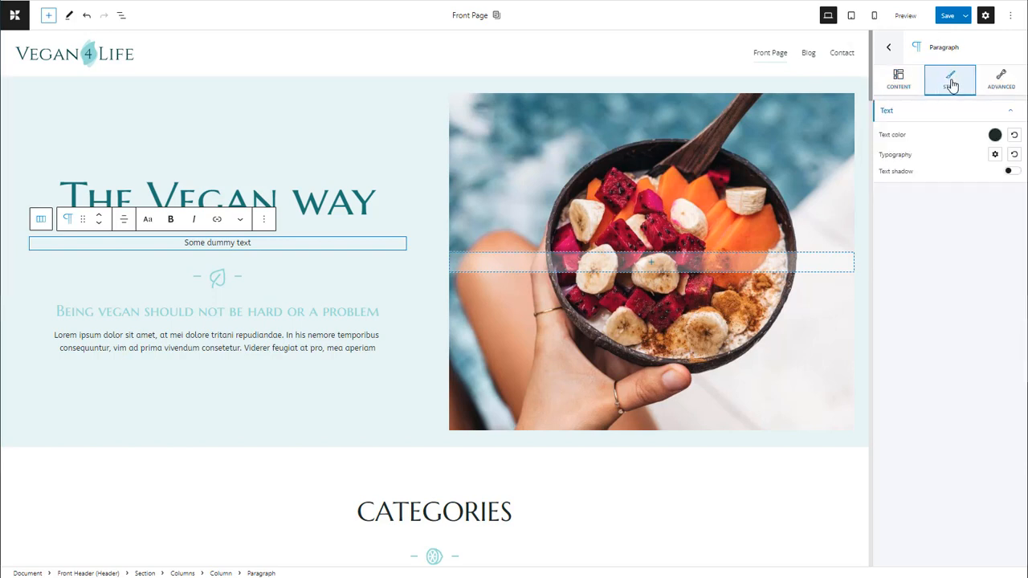
pyautogui.click(995, 134)
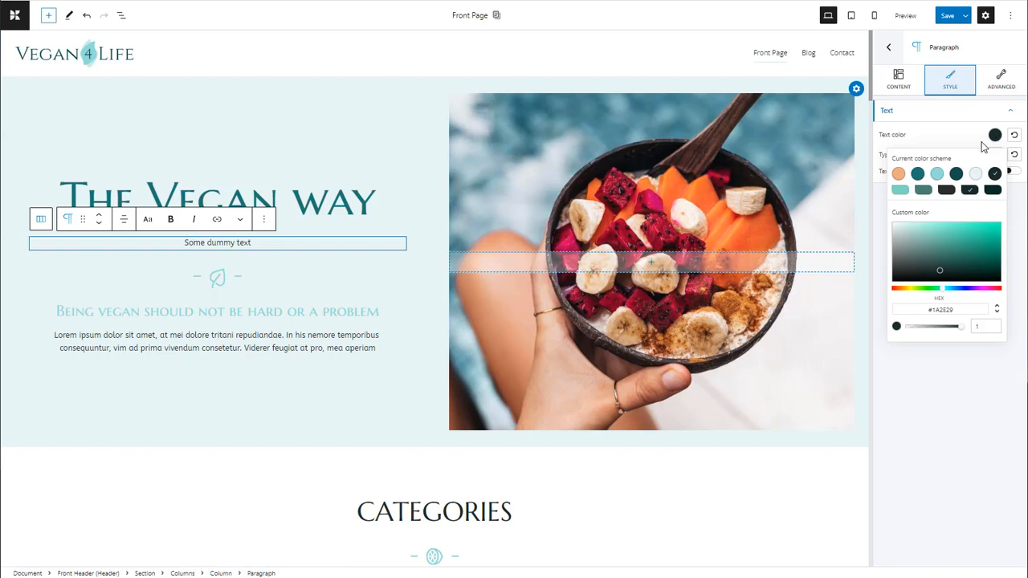
pyautogui.click(923, 173)
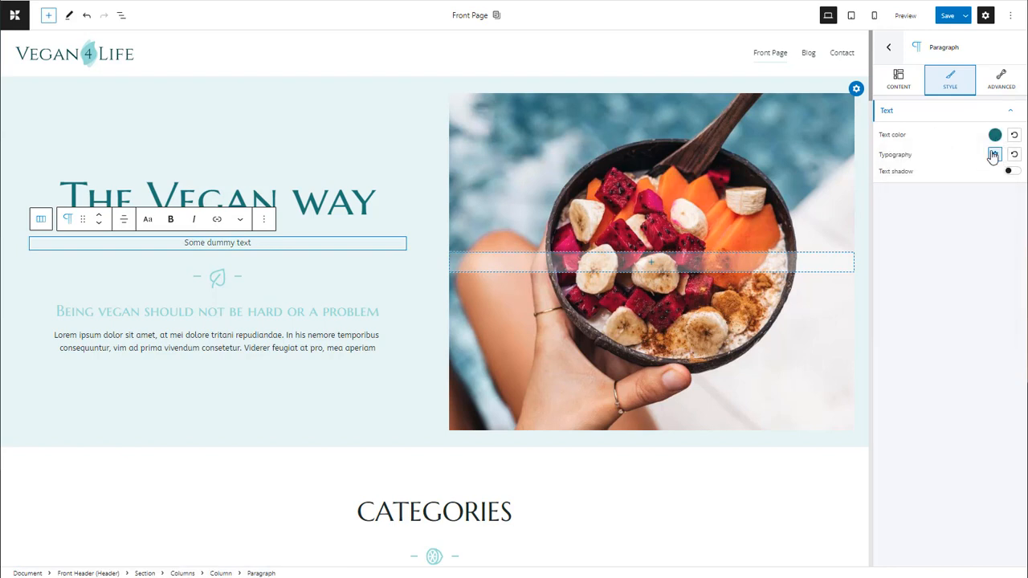
pyautogui.click(994, 154)
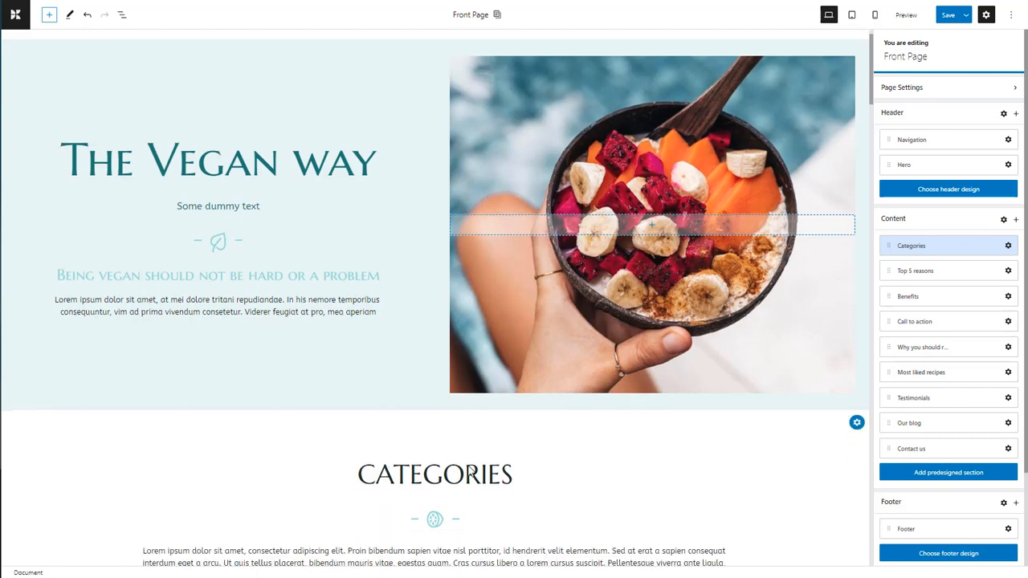
# Step: Insert an Image block above the Categories heading and open its Media Library picker
pyautogui.scroll(-3)
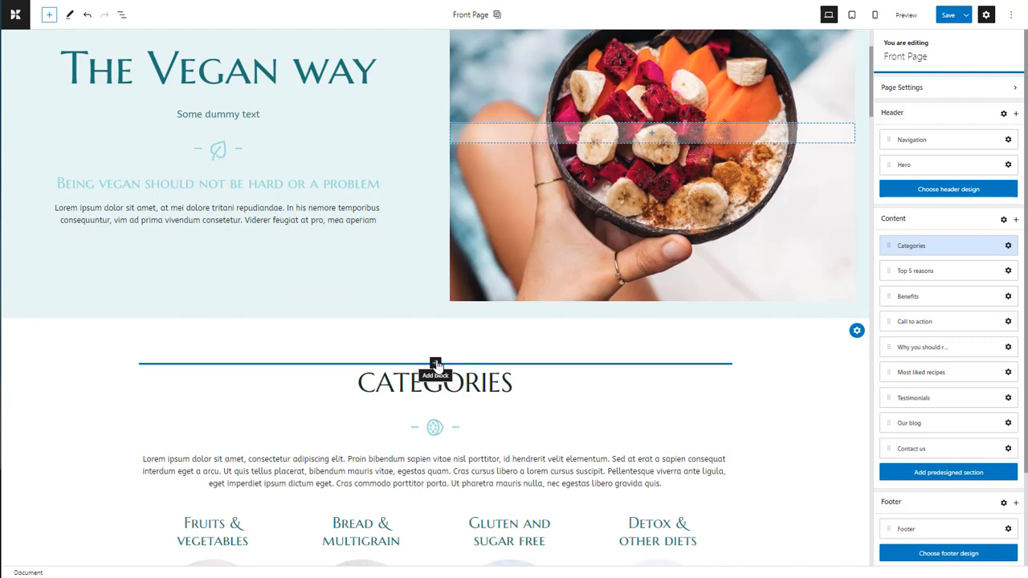
pyautogui.click(435, 363)
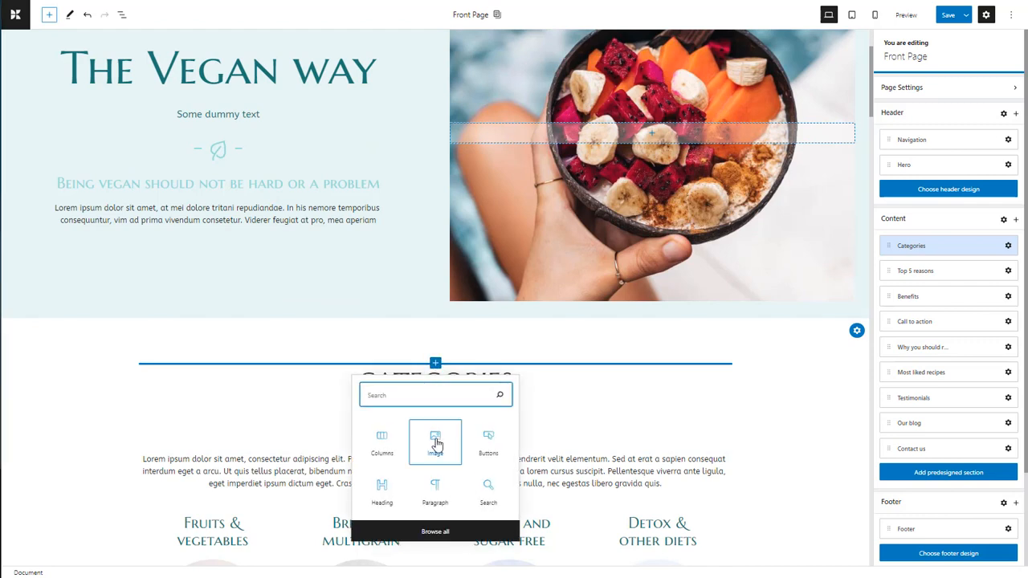
pyautogui.click(434, 442)
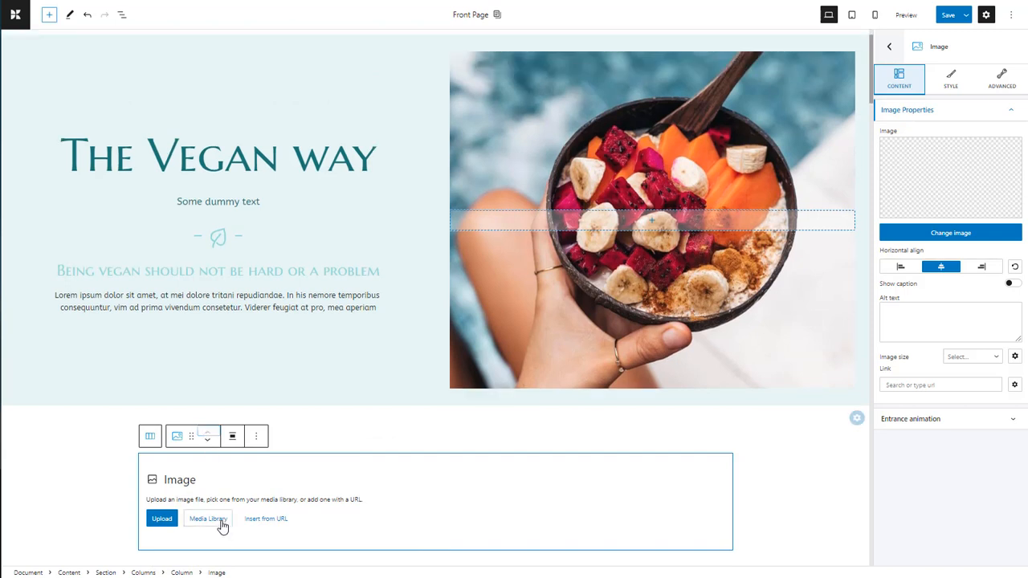
pyautogui.click(207, 518)
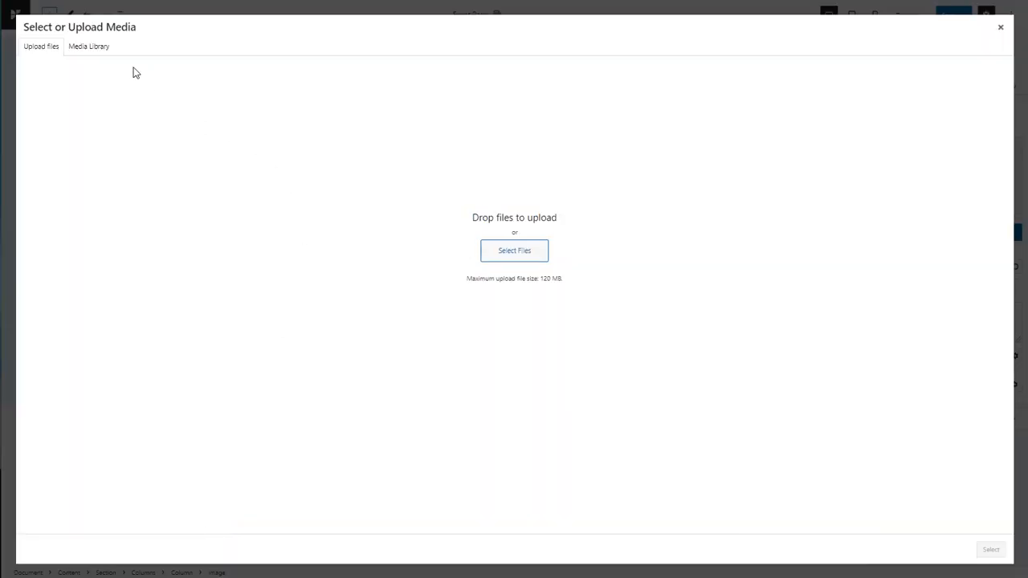
# Step: Upload three food photos and place the salad-on-a-marble-board photo in the image block
pyautogui.click(88, 46)
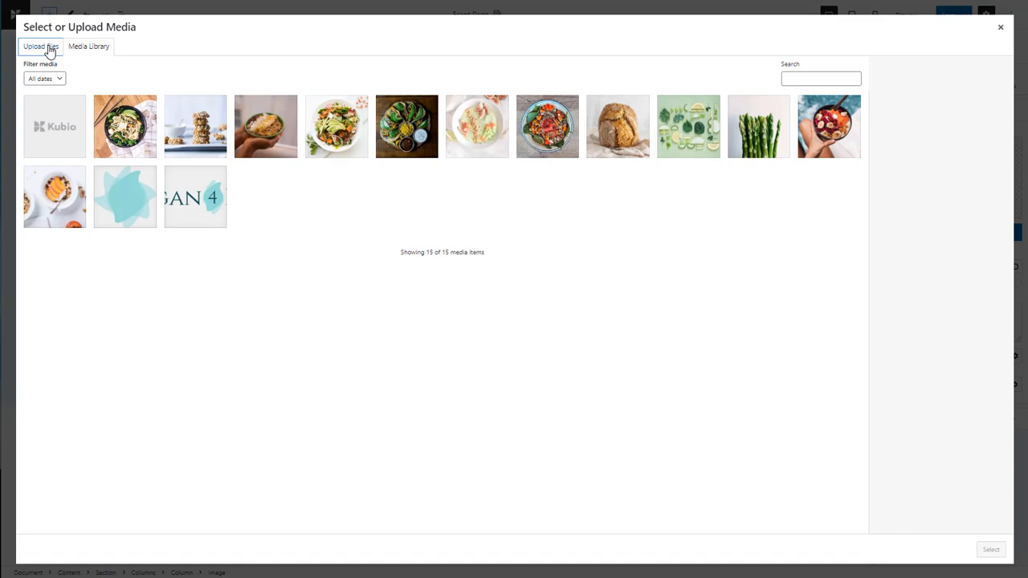
pyautogui.click(40, 45)
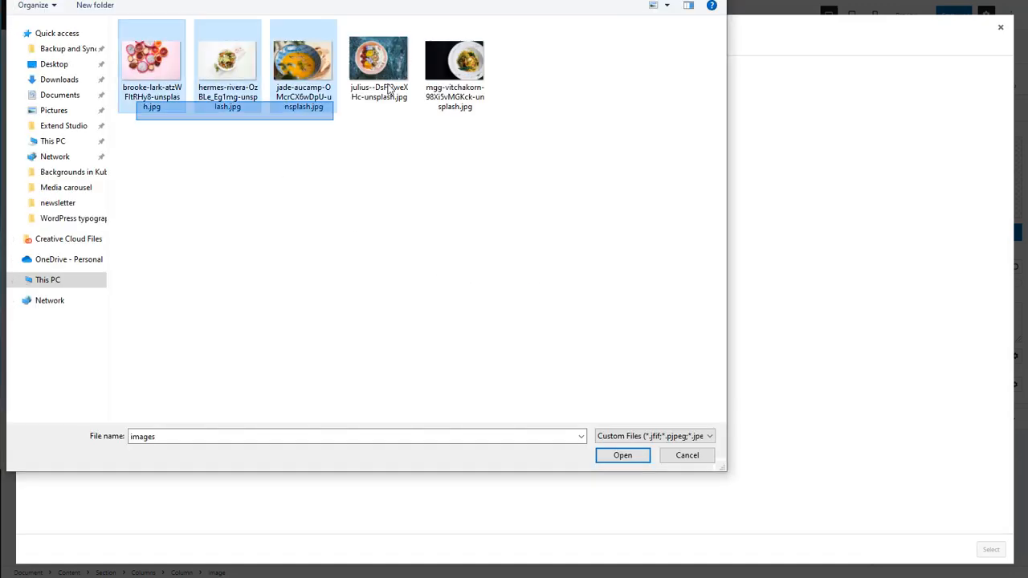
pyautogui.click(622, 455)
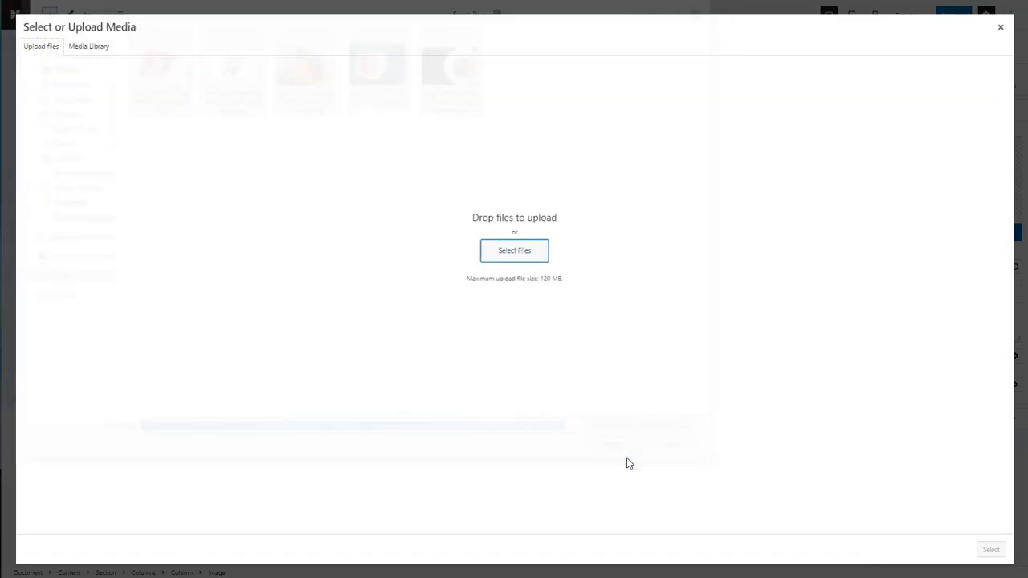
pyautogui.click(88, 46)
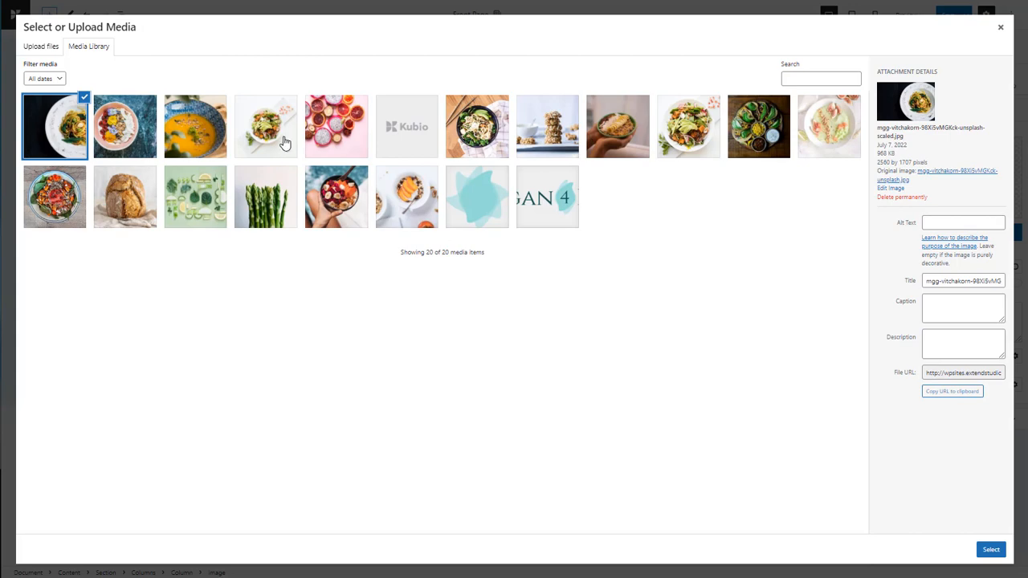
pyautogui.click(266, 126)
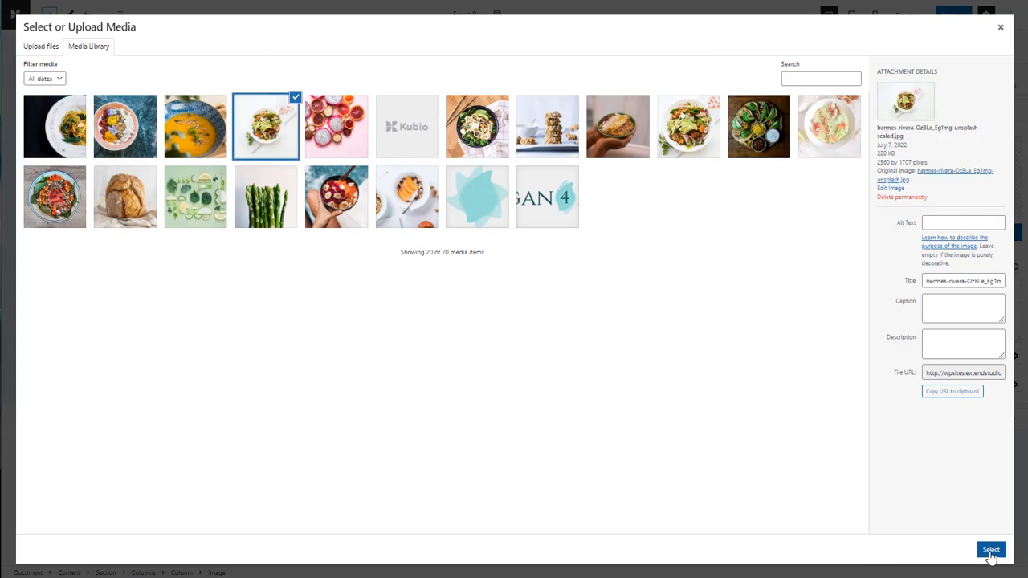
pyautogui.click(991, 550)
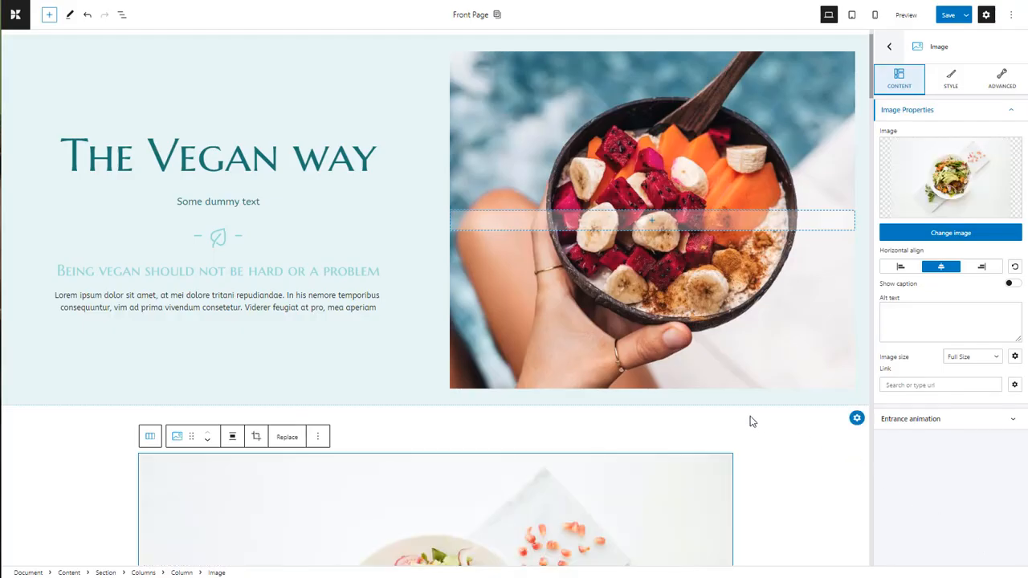
pyautogui.scroll(-3)
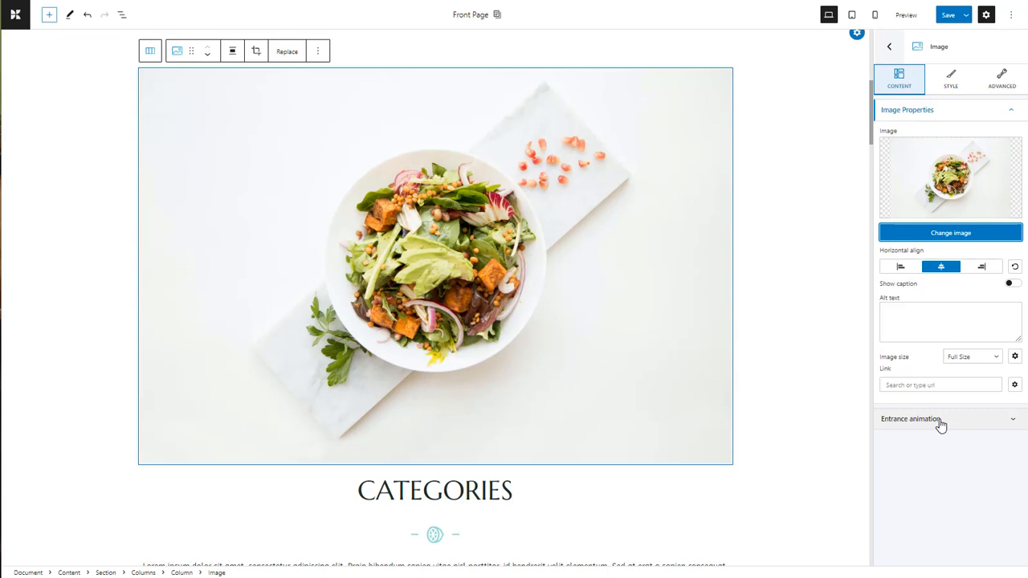
pyautogui.click(910, 418)
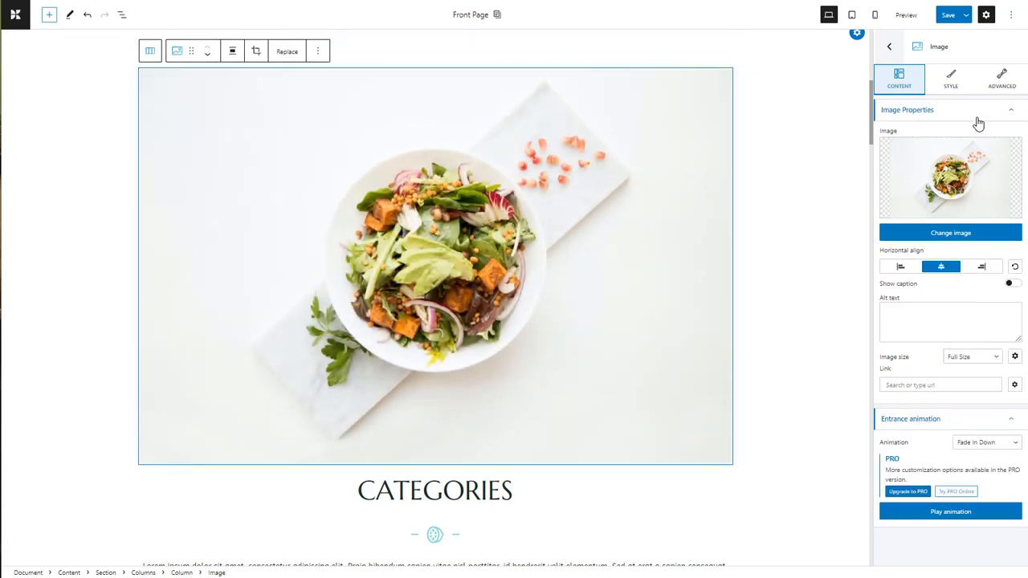
pyautogui.click(1001, 79)
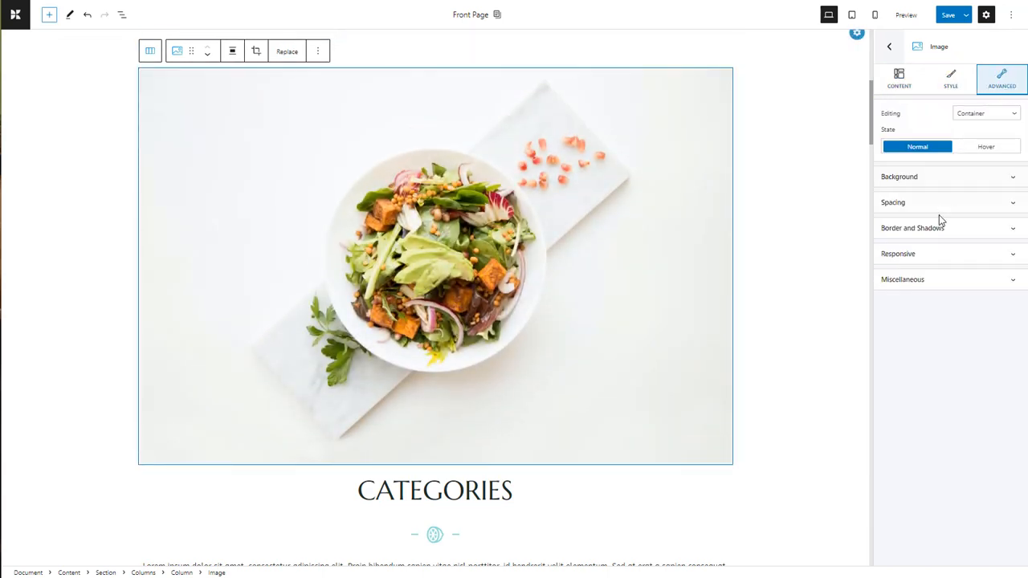
pyautogui.click(913, 227)
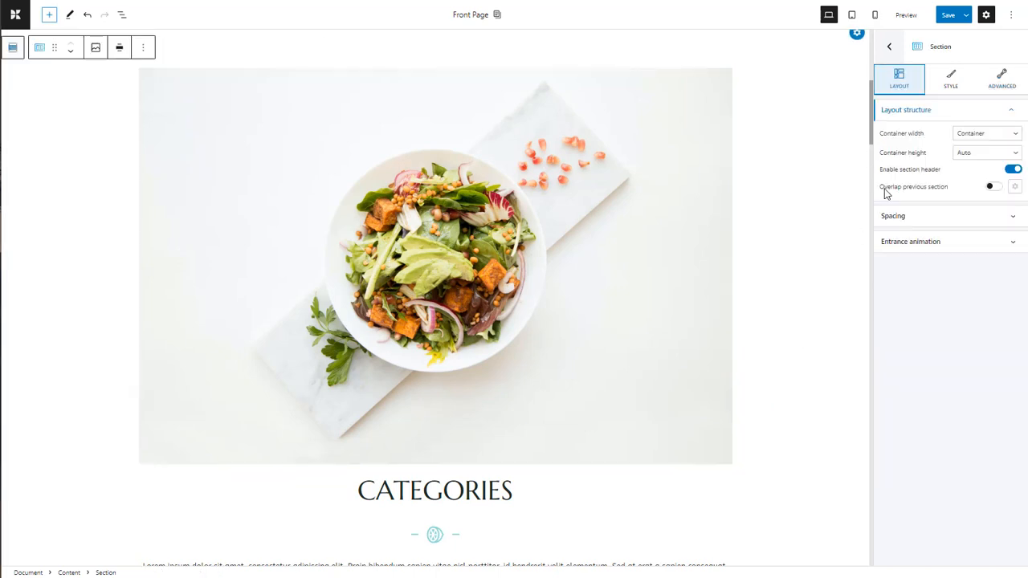
pyautogui.click(950, 78)
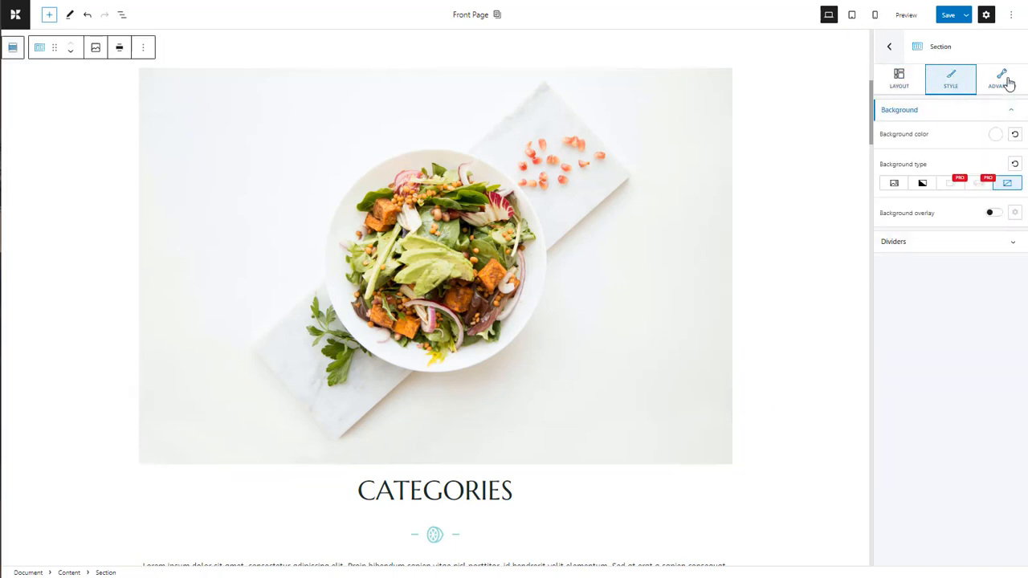
pyautogui.click(1001, 78)
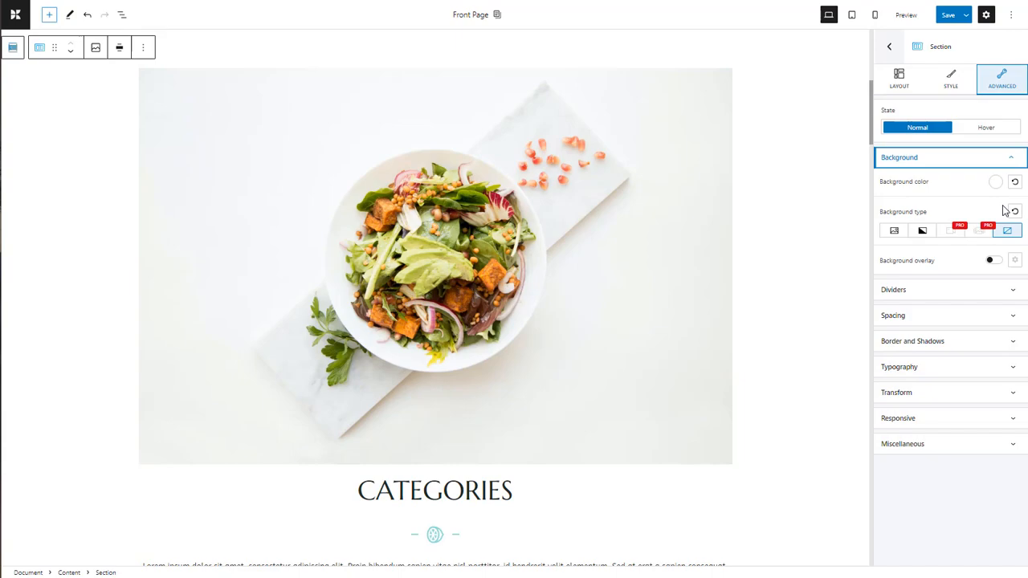
pyautogui.scroll(-3)
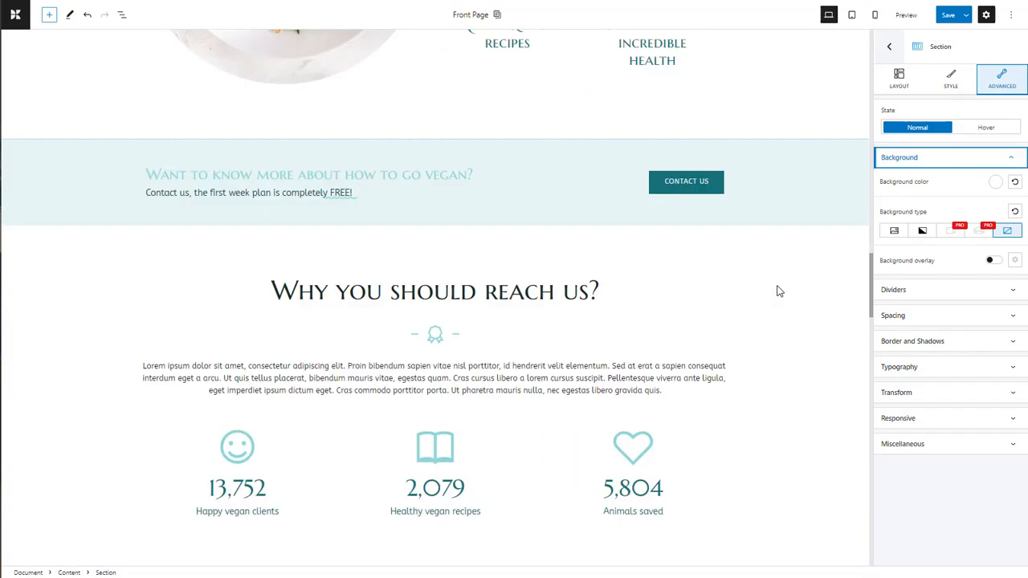
pyautogui.scroll(-3)
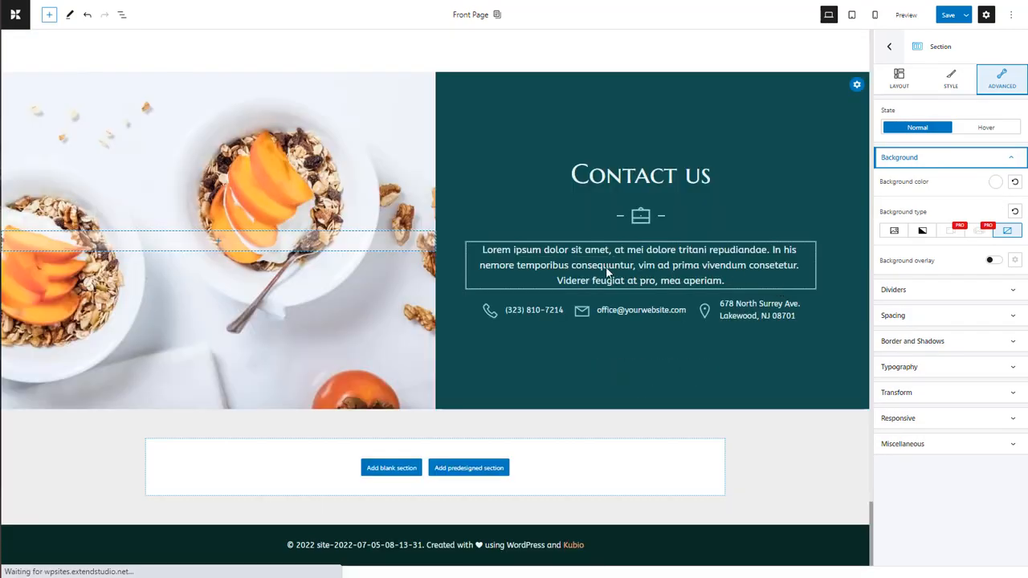
# Step: Insert a blank section of three equal columns under Contact us and colour it teal
pyautogui.click(469, 467)
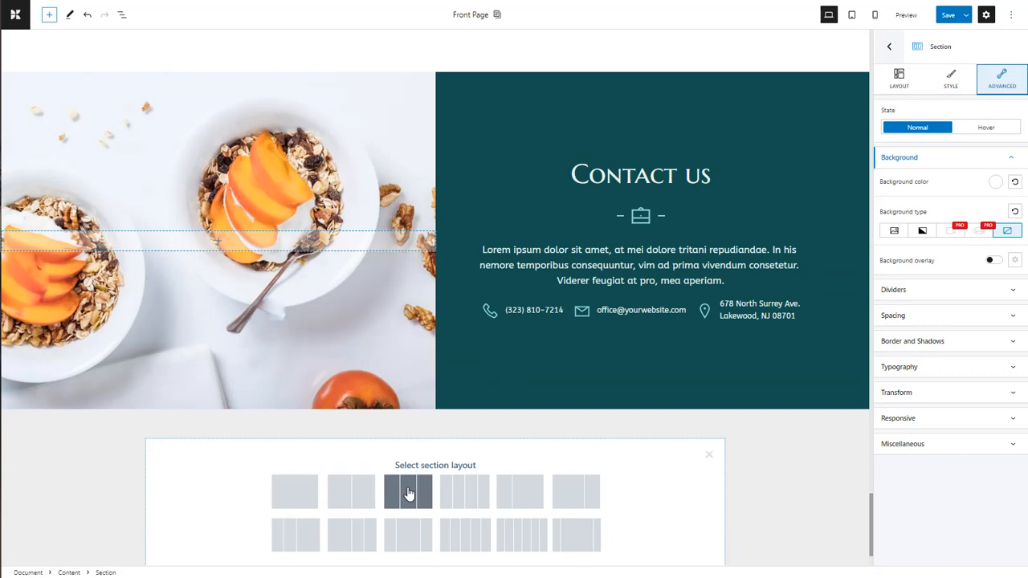
pyautogui.click(407, 491)
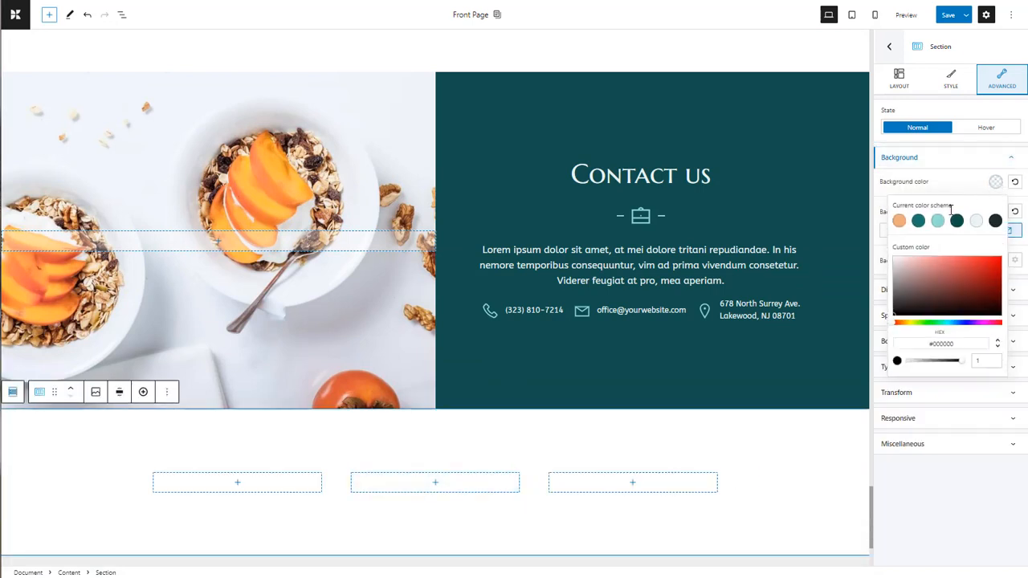
pyautogui.click(938, 220)
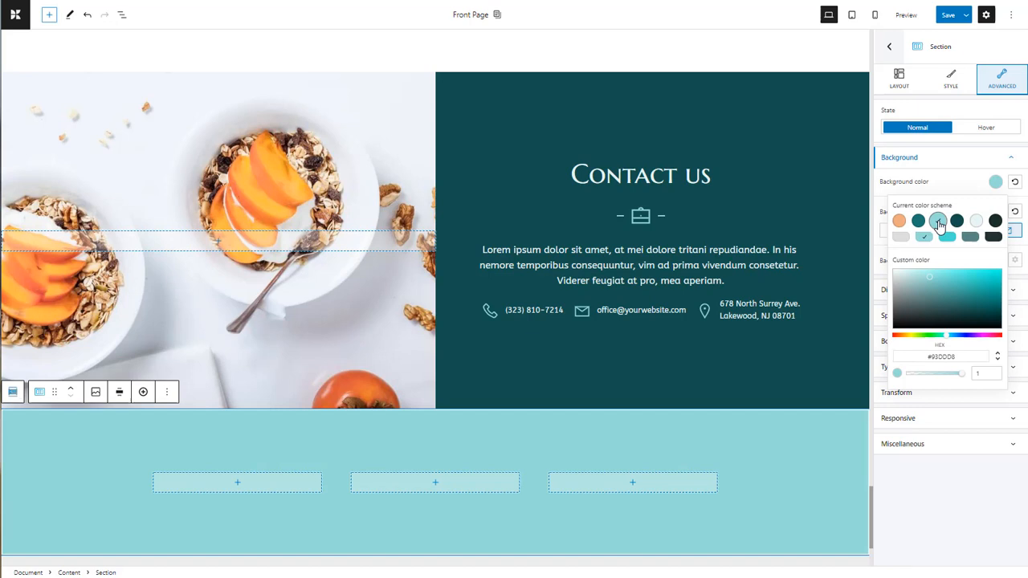
pyautogui.click(237, 481)
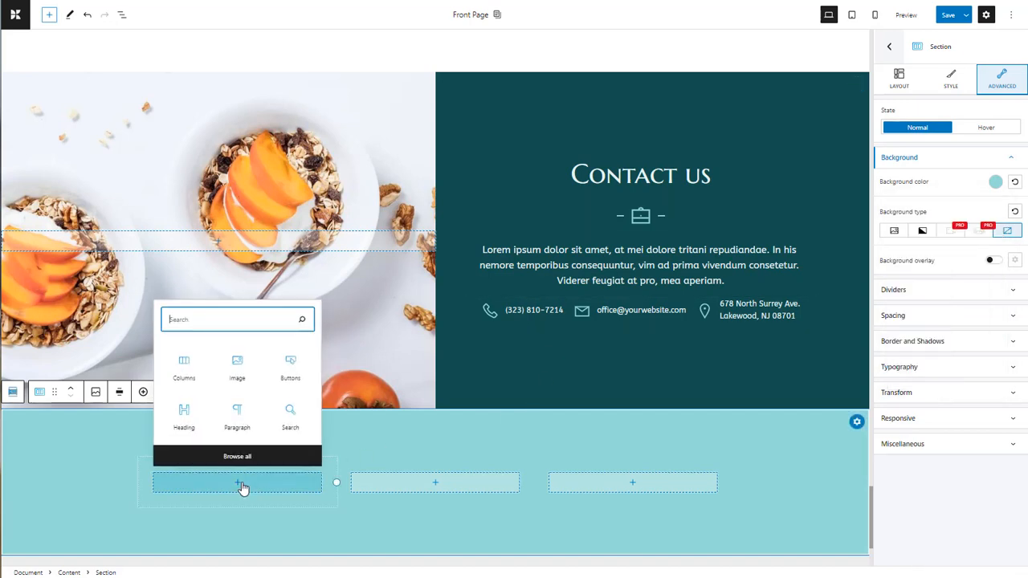
# Step: Put a button in column one, a paragraph in column two, and the sliced-fruit-on-pink photo in column three
pyautogui.click(290, 366)
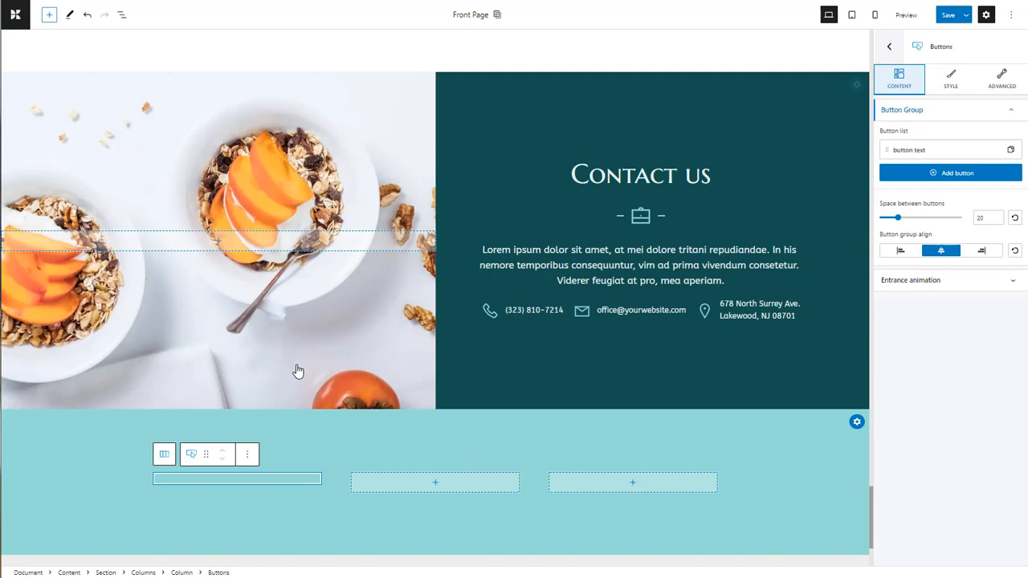
pyautogui.click(435, 482)
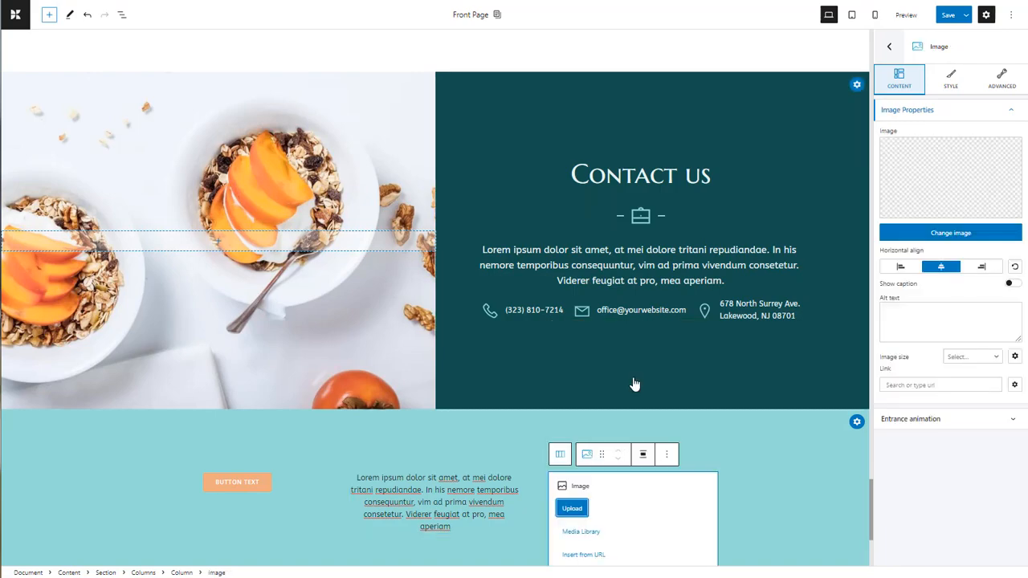
pyautogui.click(580, 531)
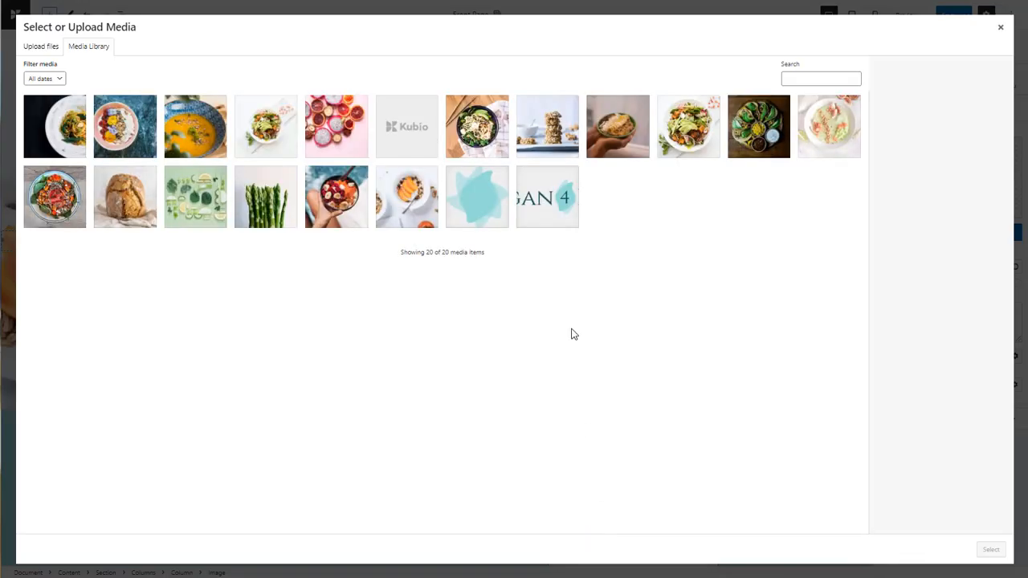
pyautogui.click(336, 126)
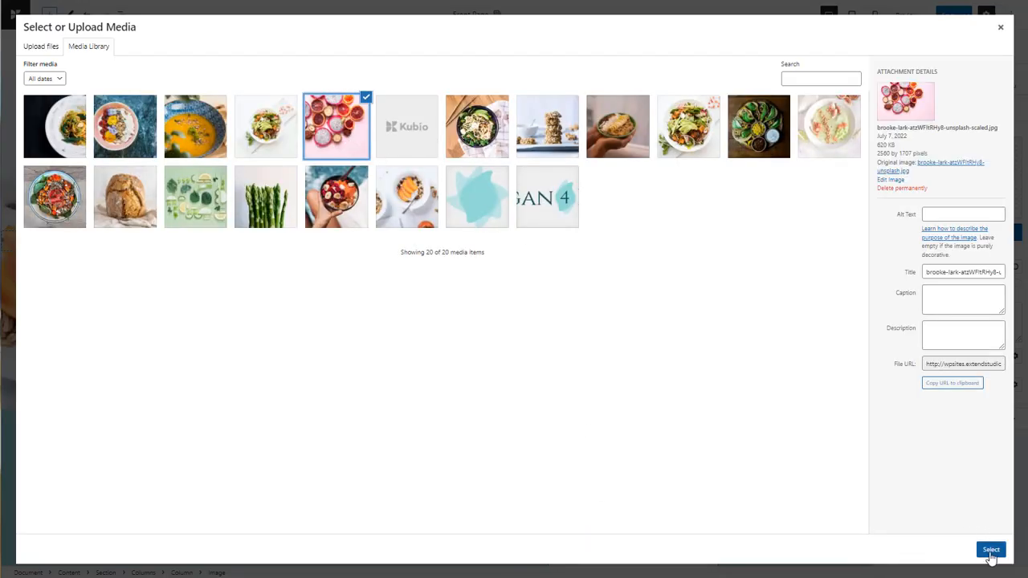
pyautogui.click(991, 549)
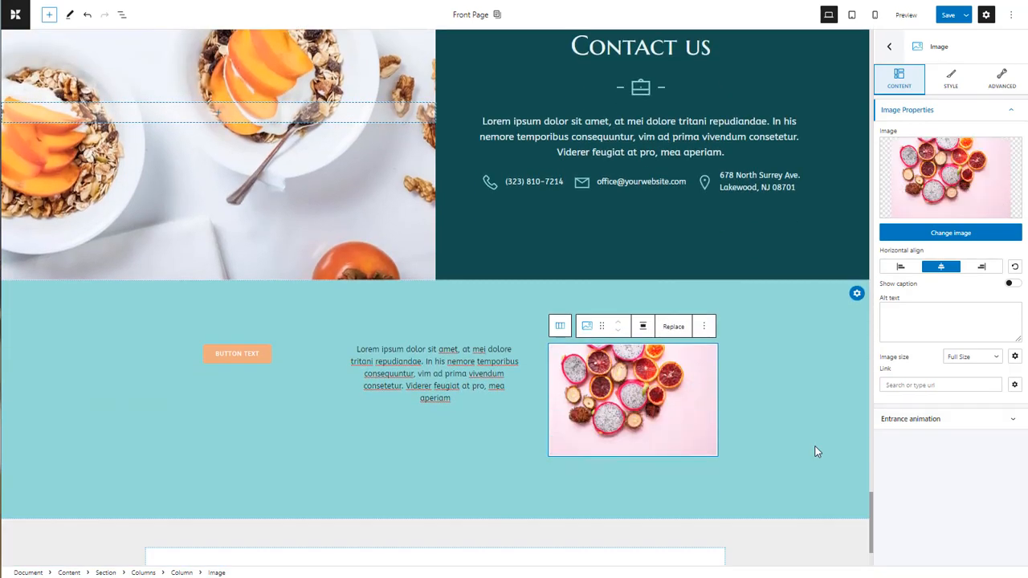